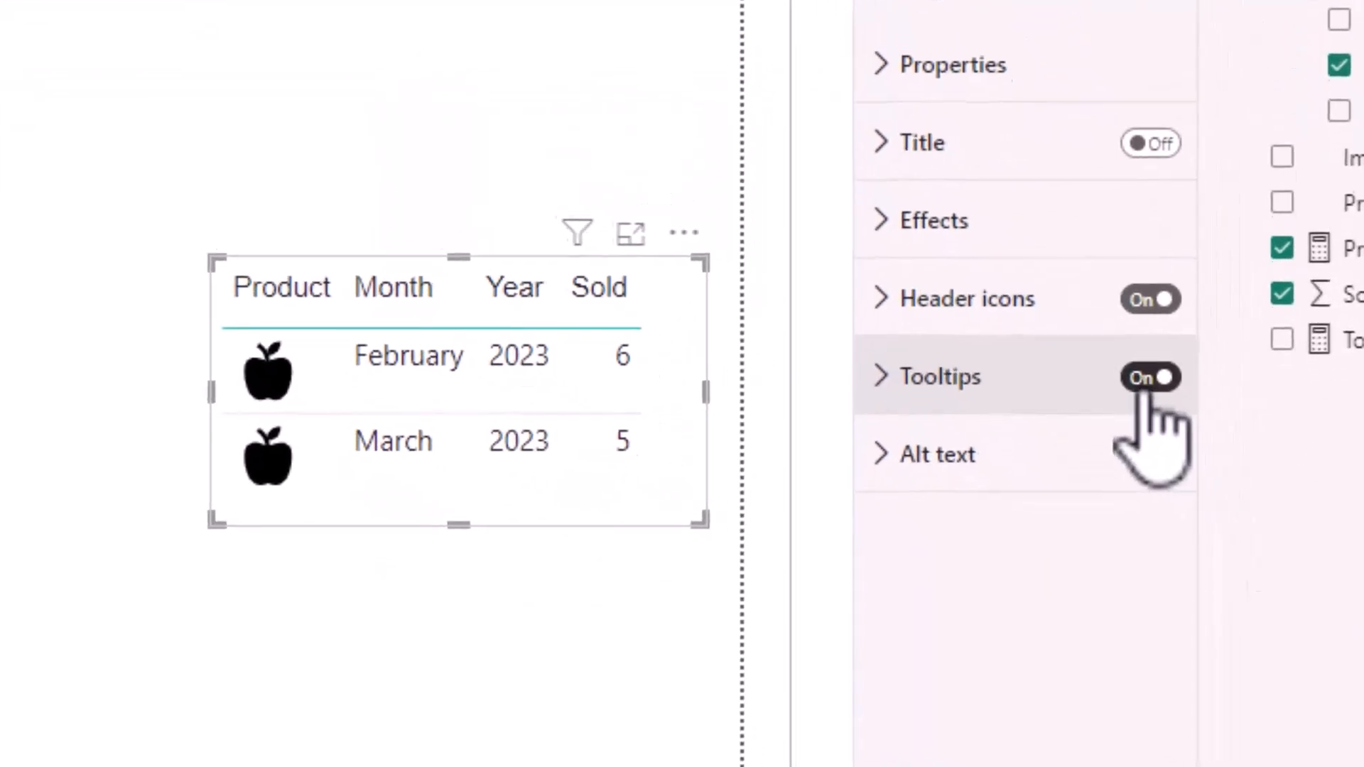
Switch off tooltips for the apple product sales table visual
left_click(1150, 376)
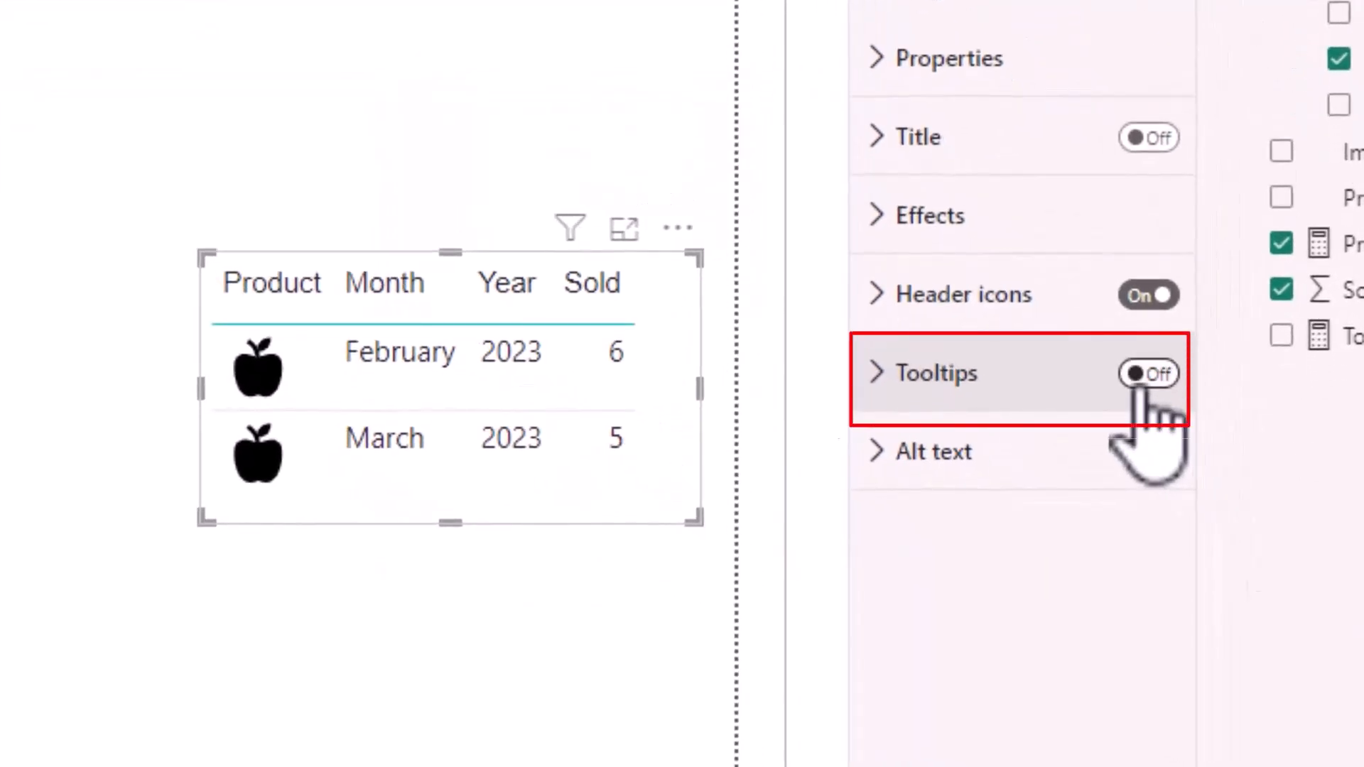
mouse_move(905, 721)
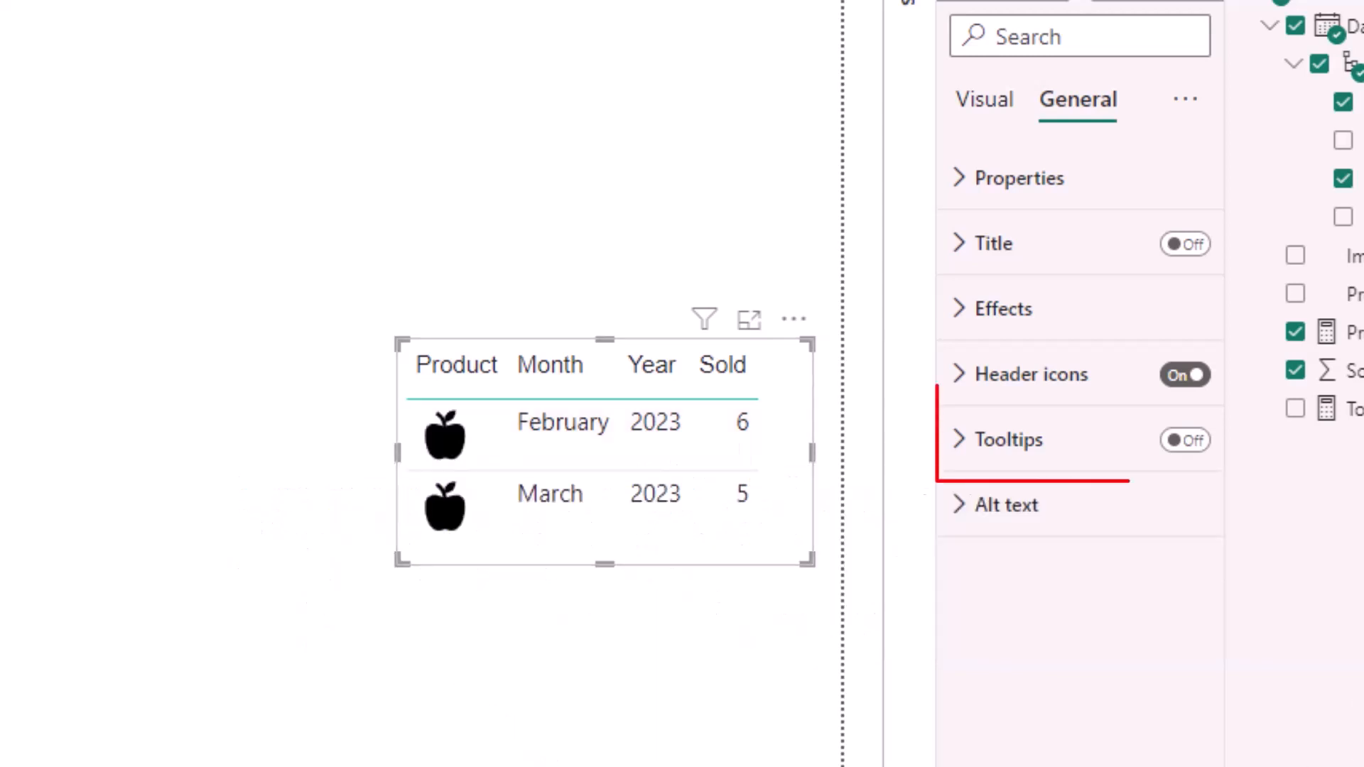
Re-enable table tooltips and raise the tooltip background transparency to 14%
left_click(1184, 439)
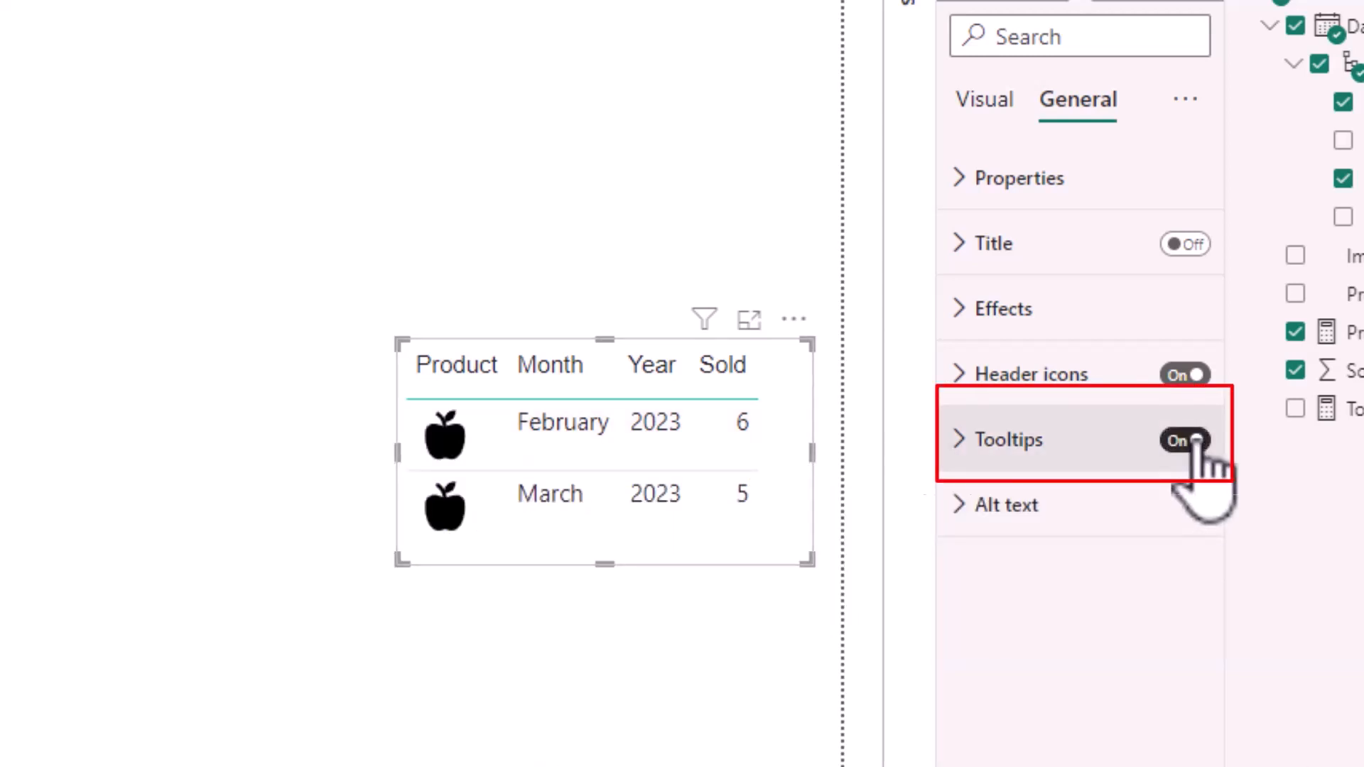
left_click(1008, 439)
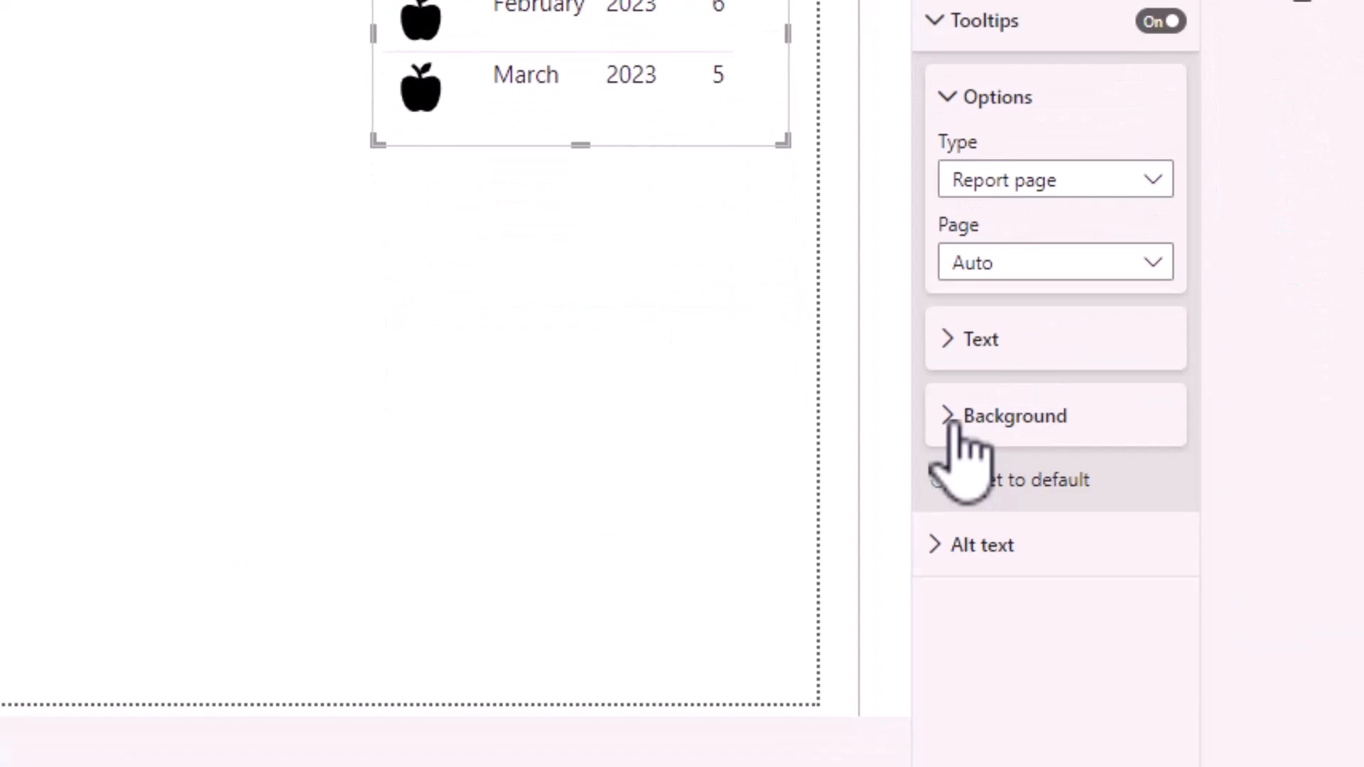
left_click(1015, 415)
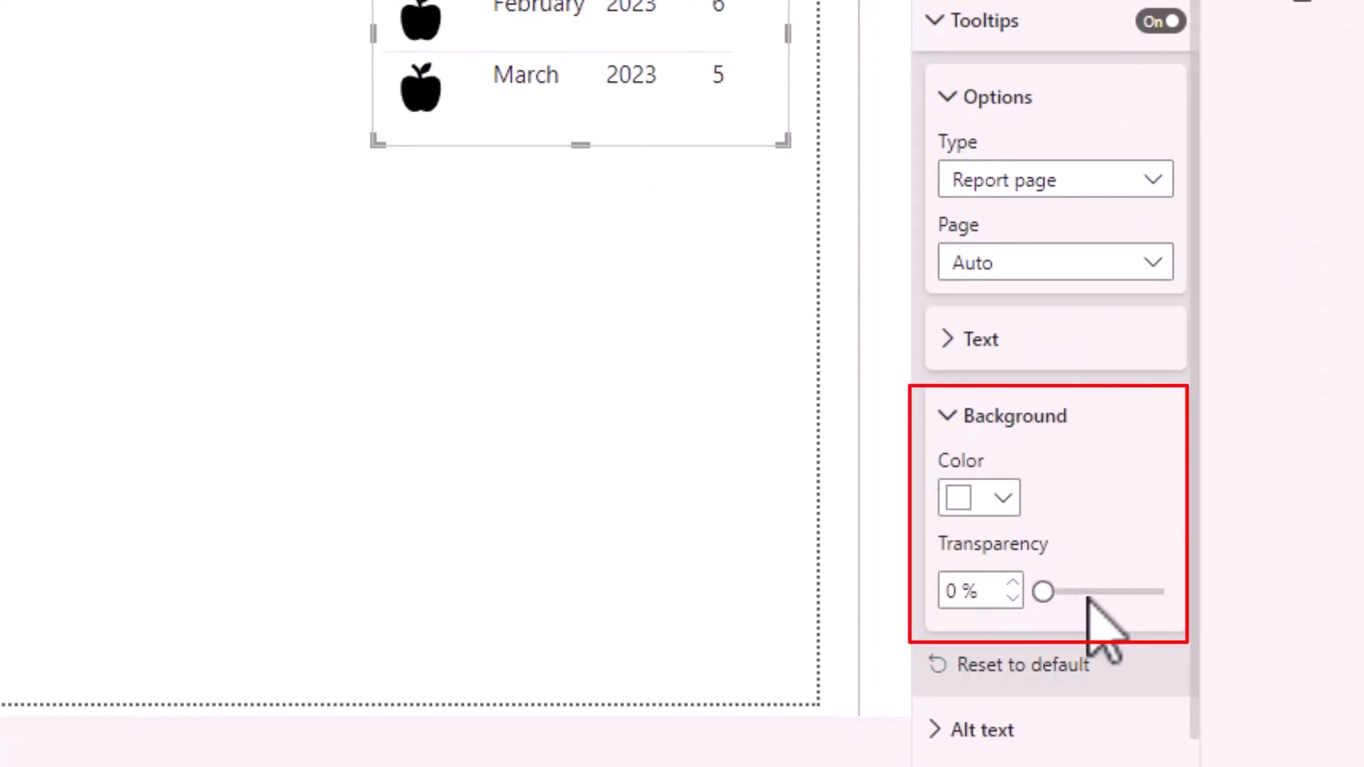
left_click_drag(1043, 592, 1061, 592)
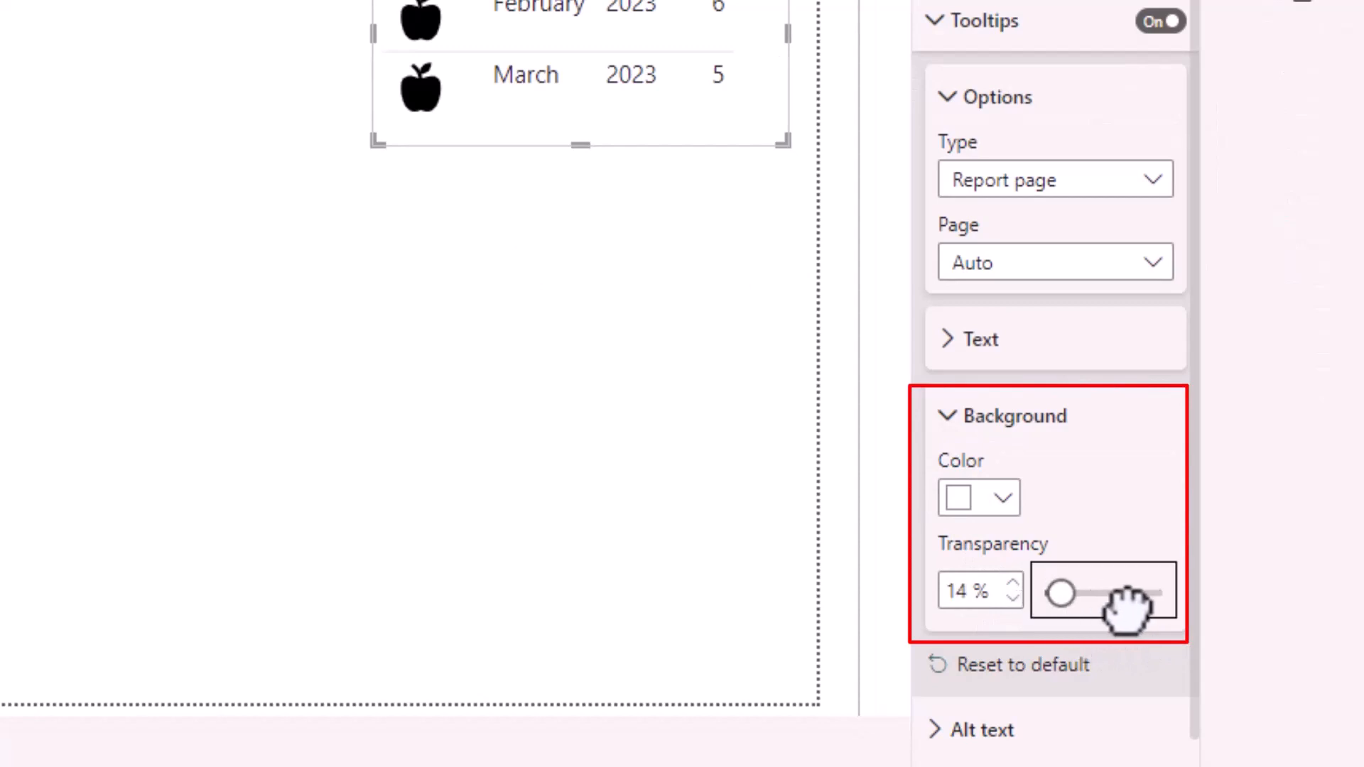